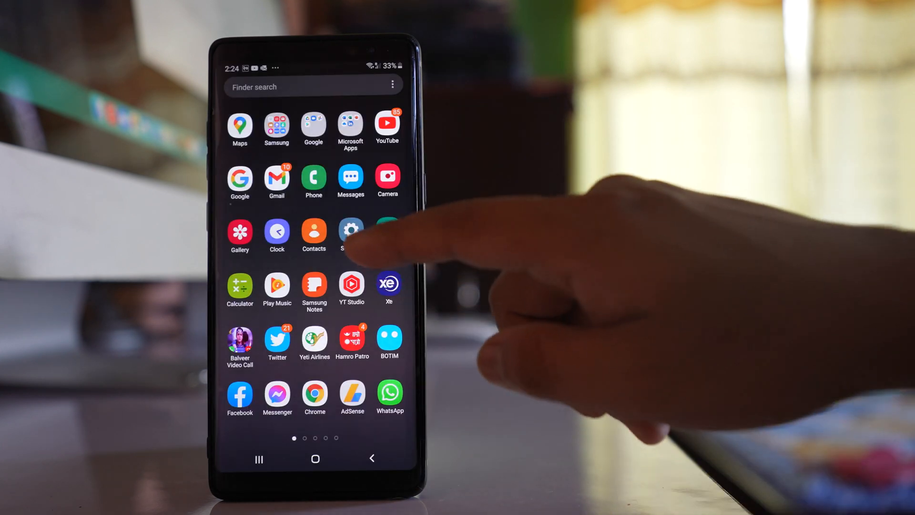
- Reach the Language list via General management and Language and input
click(351, 230)
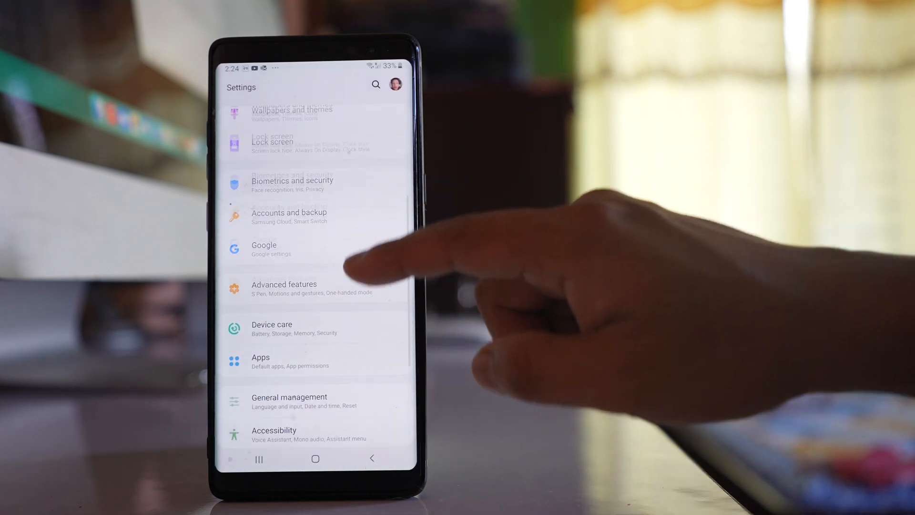
click(289, 400)
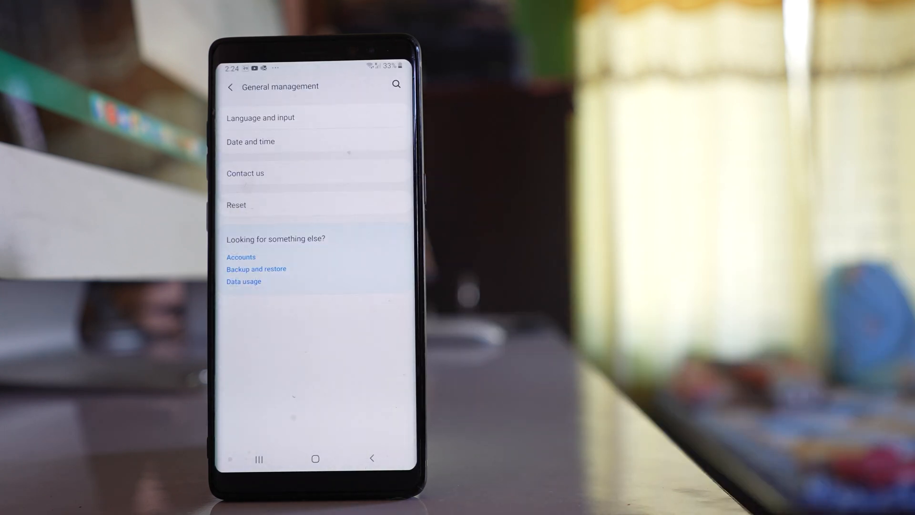
click(260, 118)
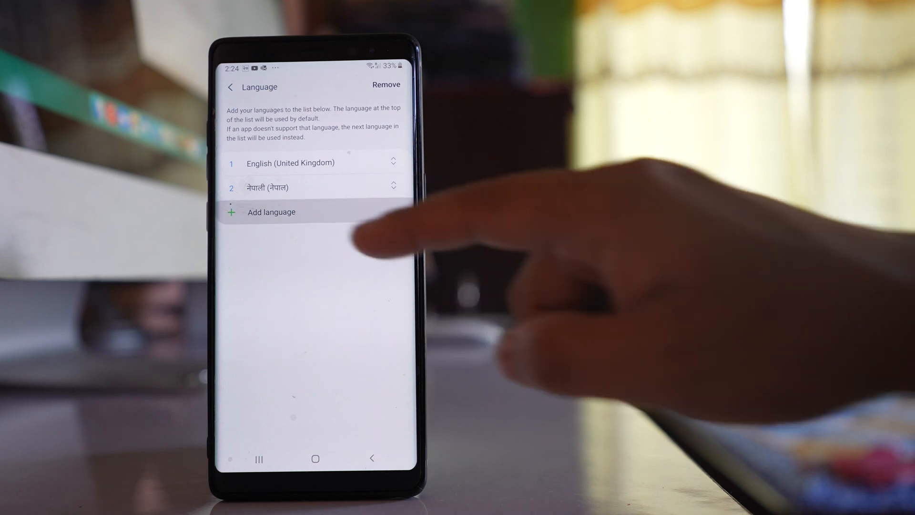
- Drag Nepali above English (United Kingdom) so it sits first in the list
click(271, 212)
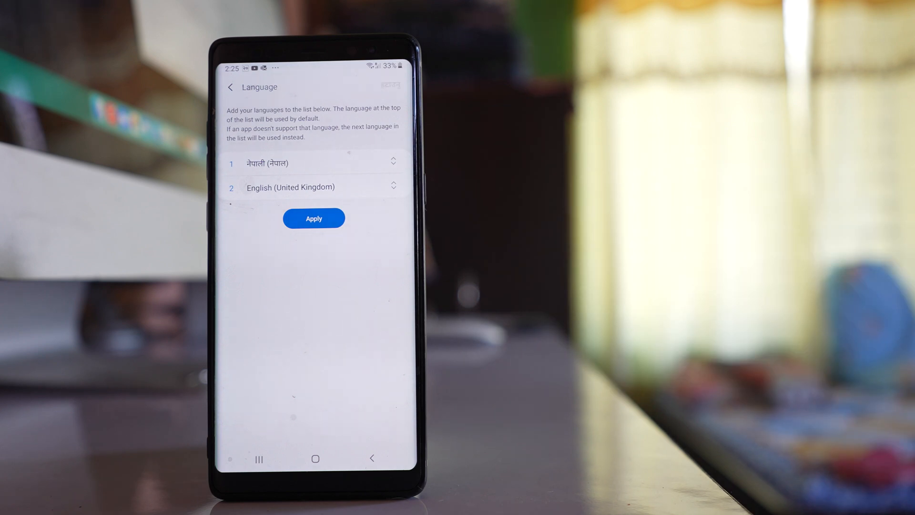
click(313, 219)
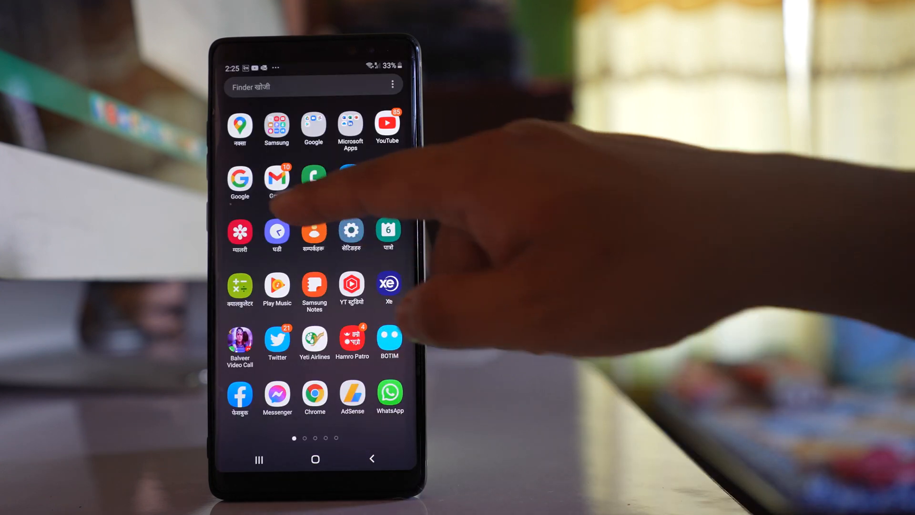
click(276, 178)
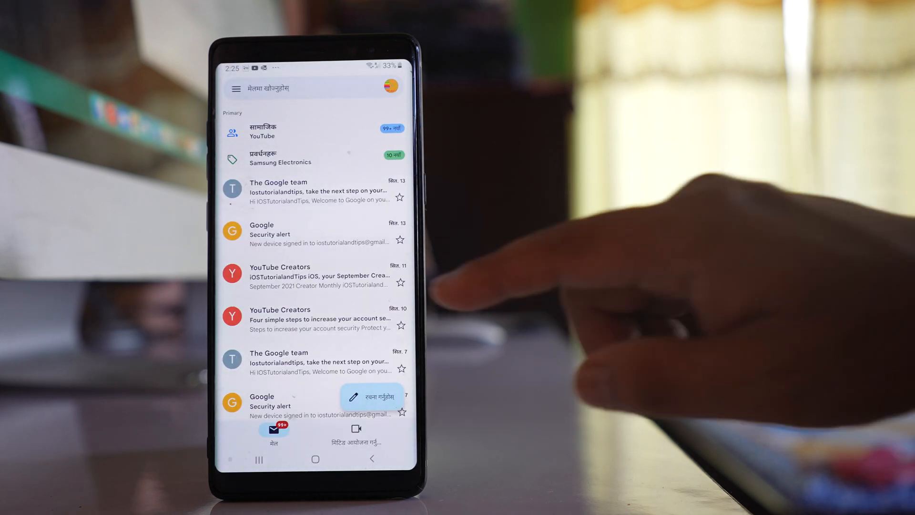
click(235, 89)
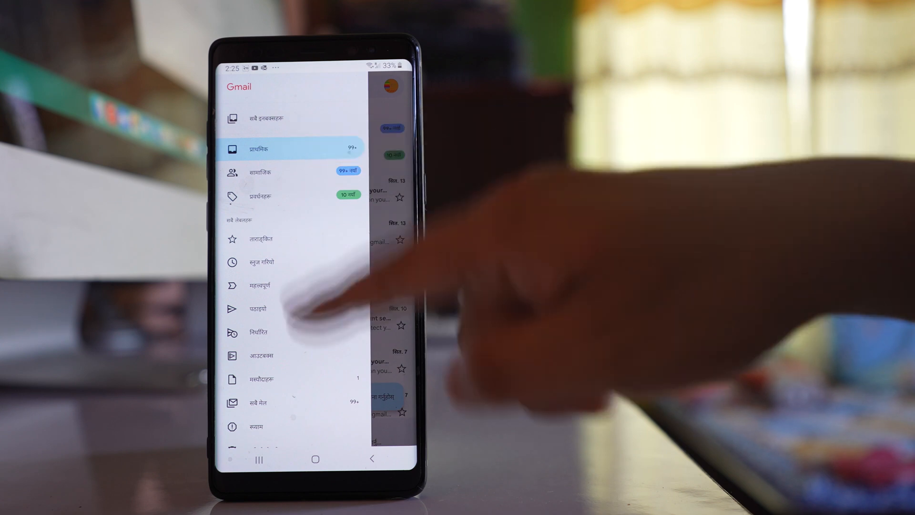